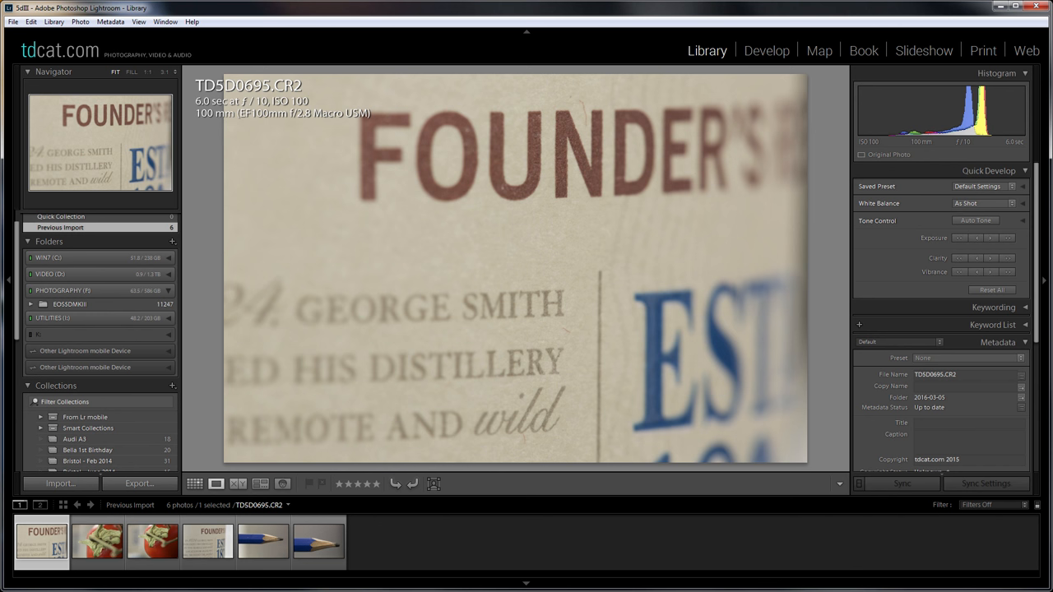
mouse_move(152, 541)
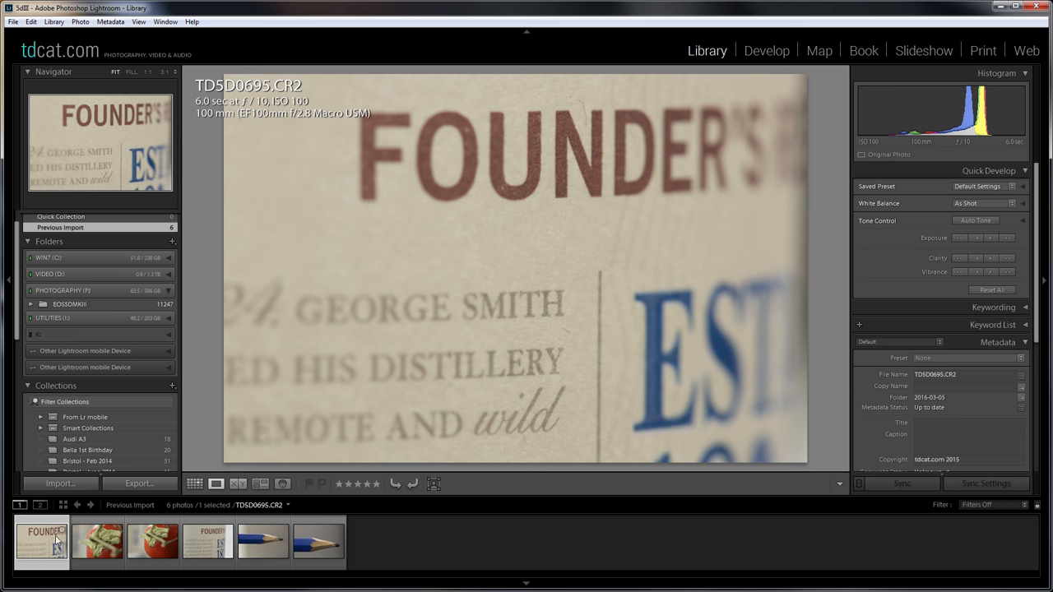
Compare the label photo shot with the EF-25 II tube against the one without it
click(97, 541)
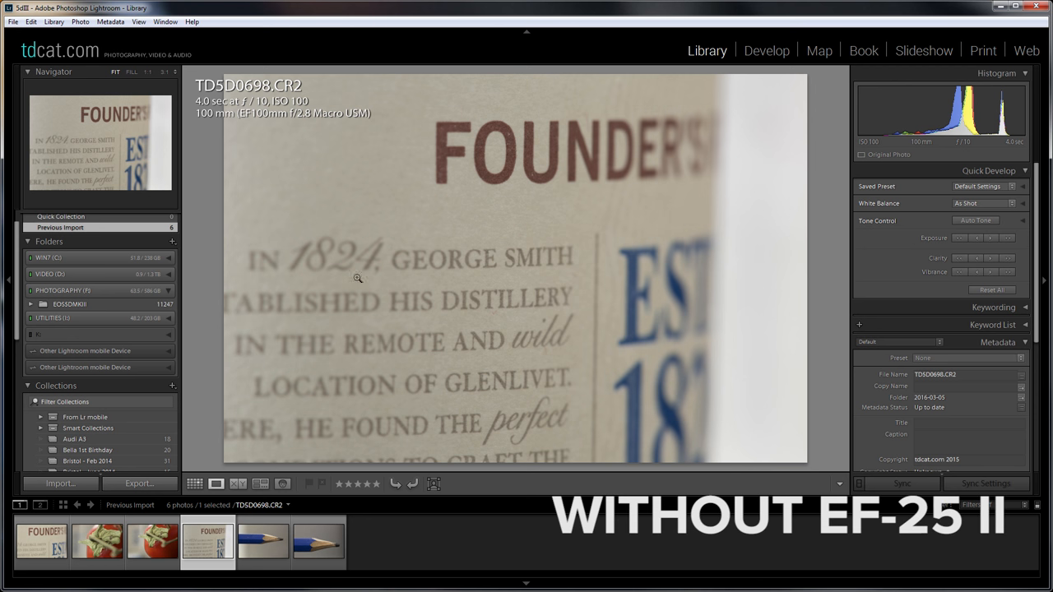
mouse_move(536, 232)
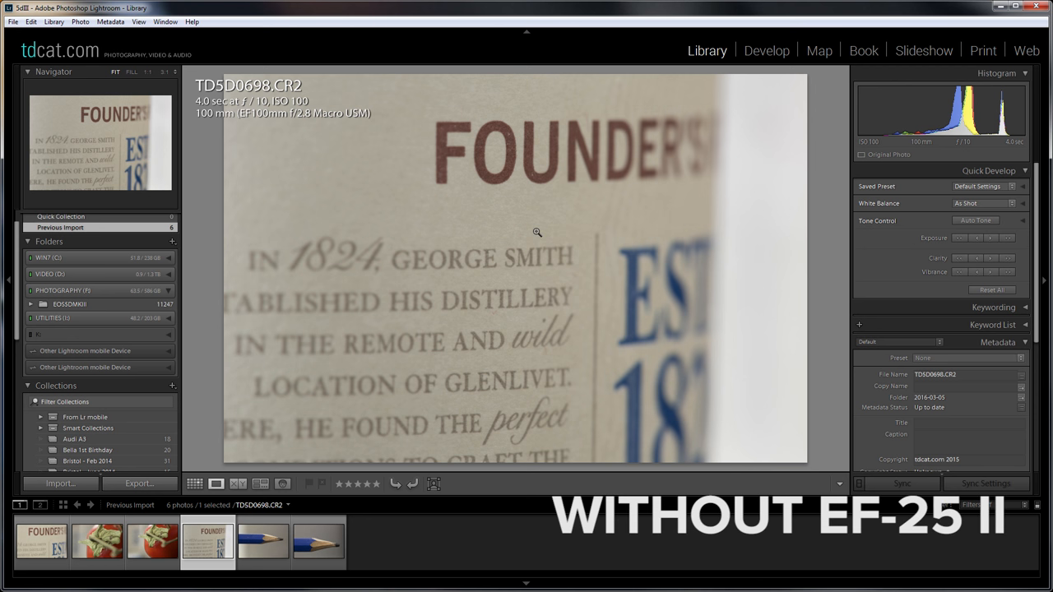
mouse_move(556, 270)
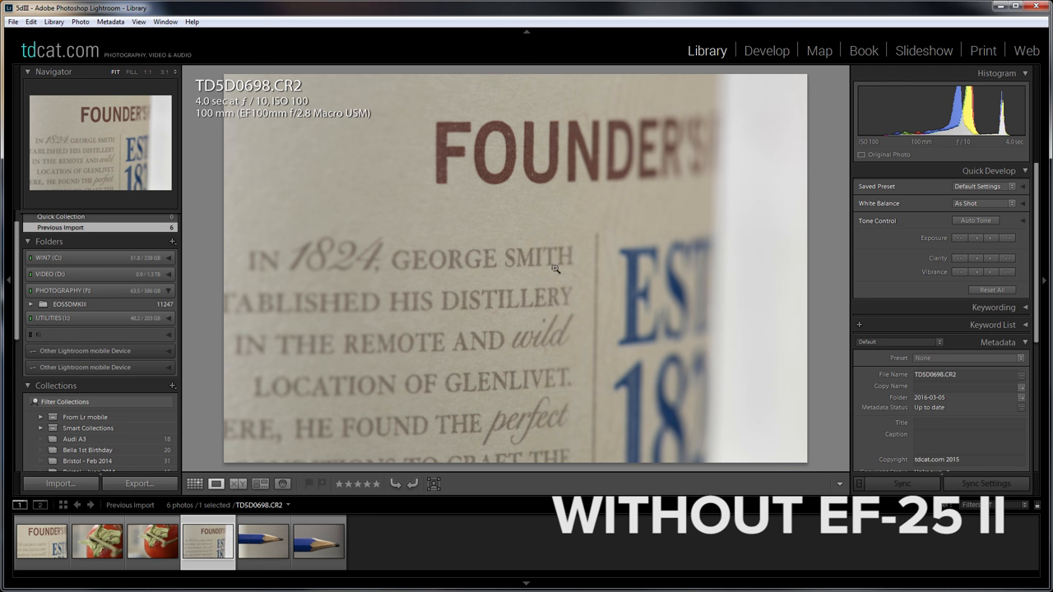
mouse_move(477, 263)
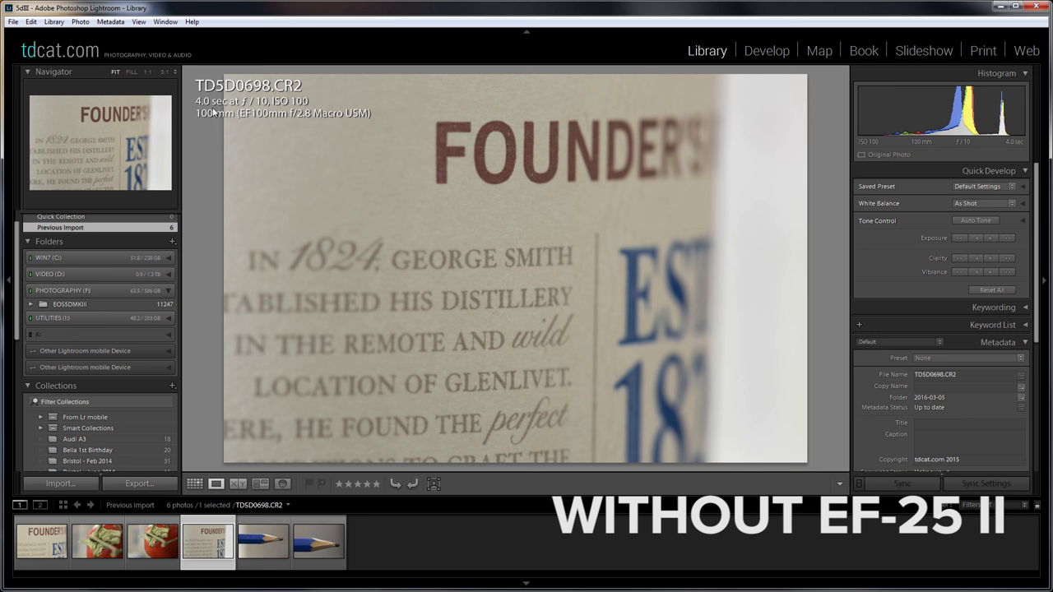
mouse_move(283, 108)
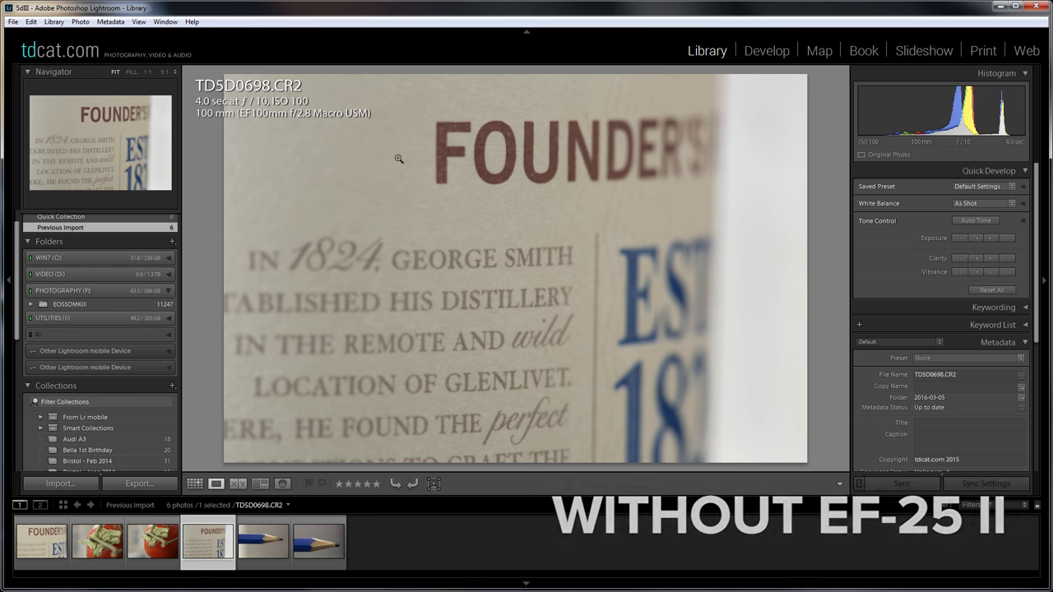
mouse_move(212, 140)
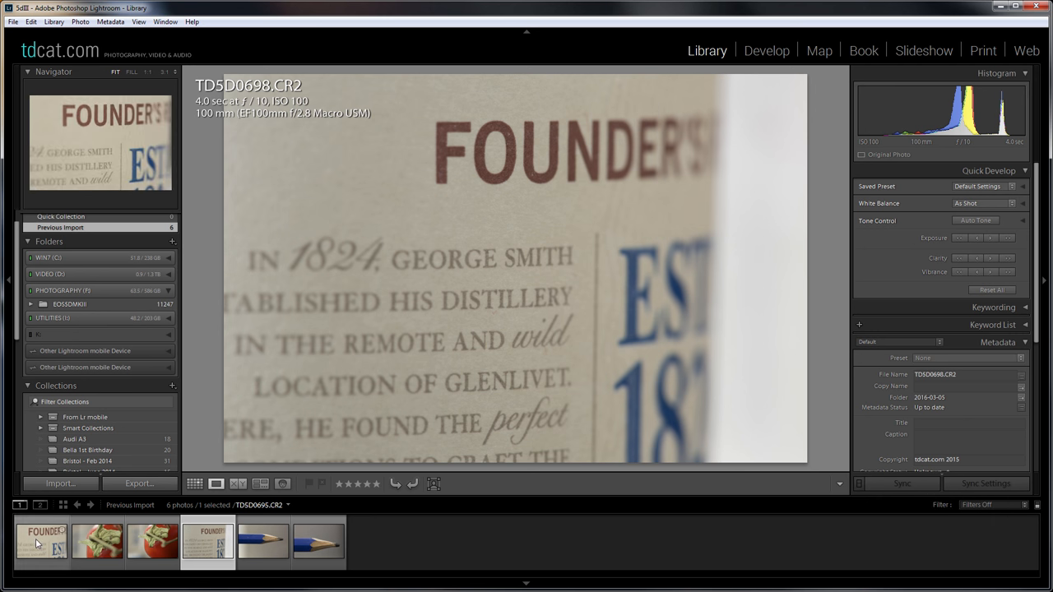
click(41, 542)
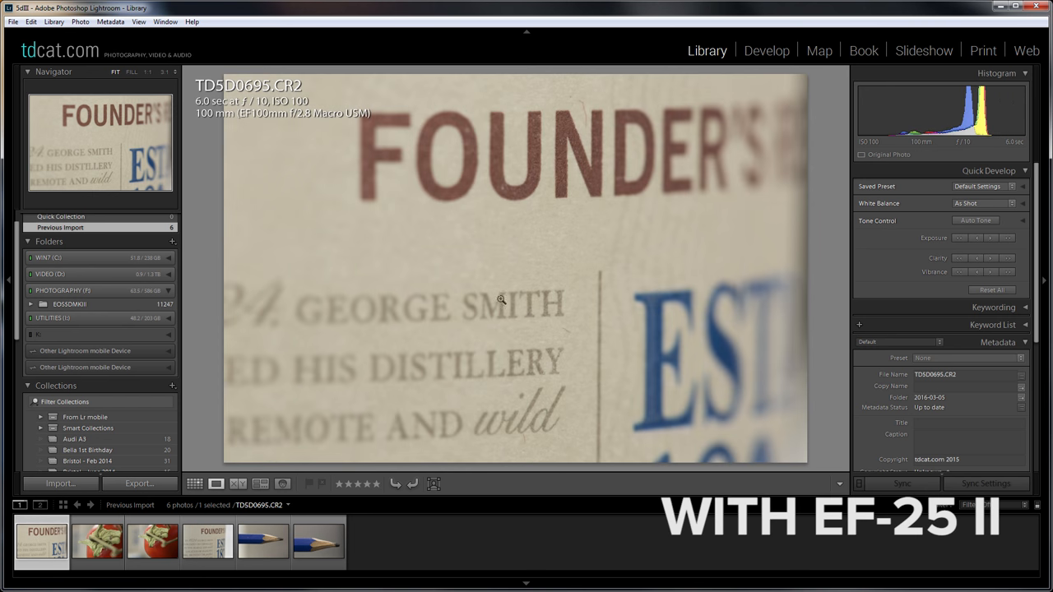
mouse_move(576, 179)
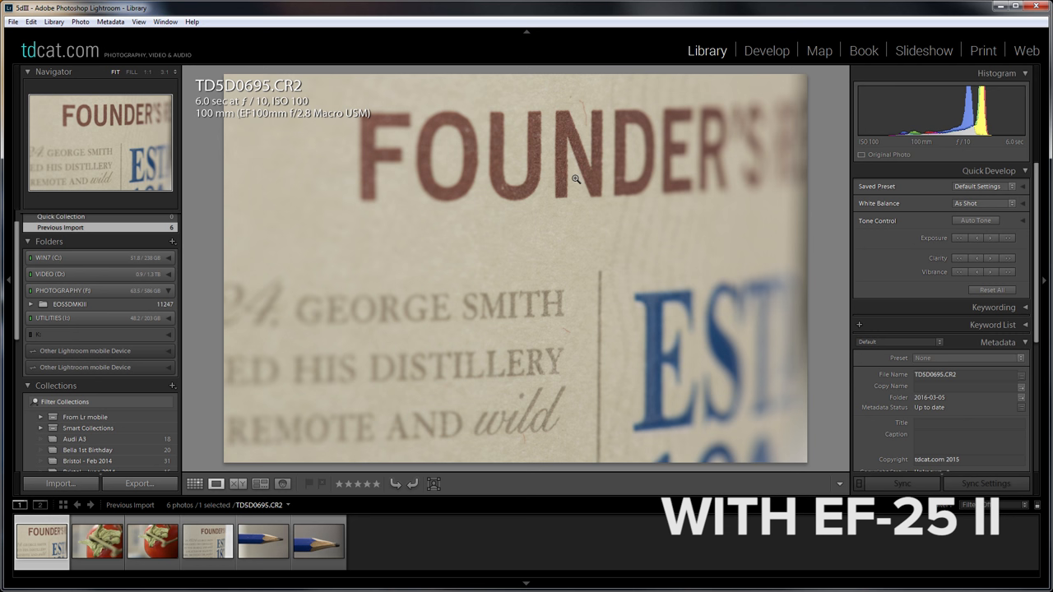
mouse_move(563, 175)
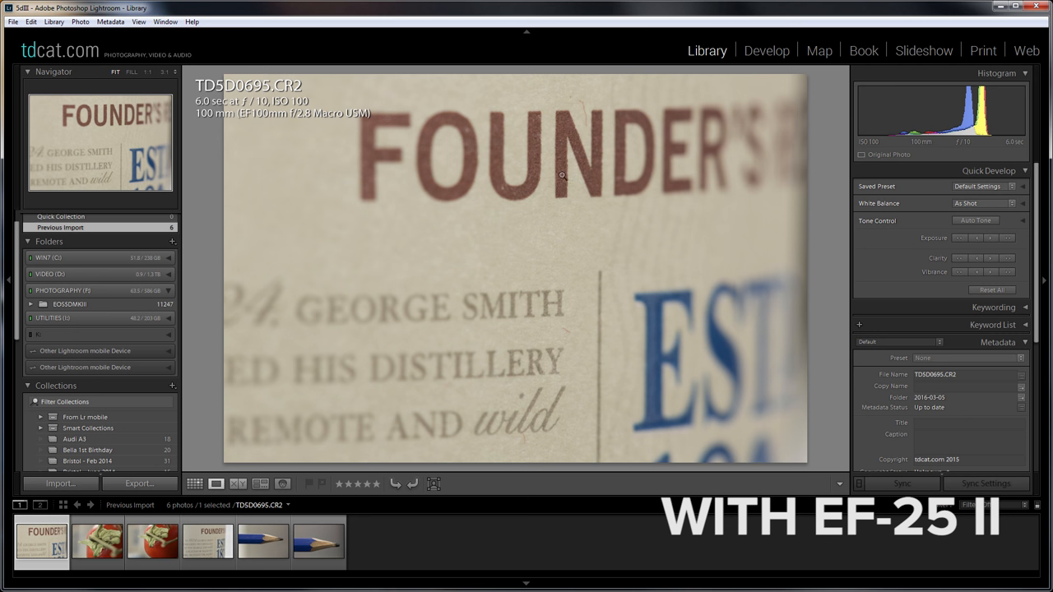
mouse_move(197, 108)
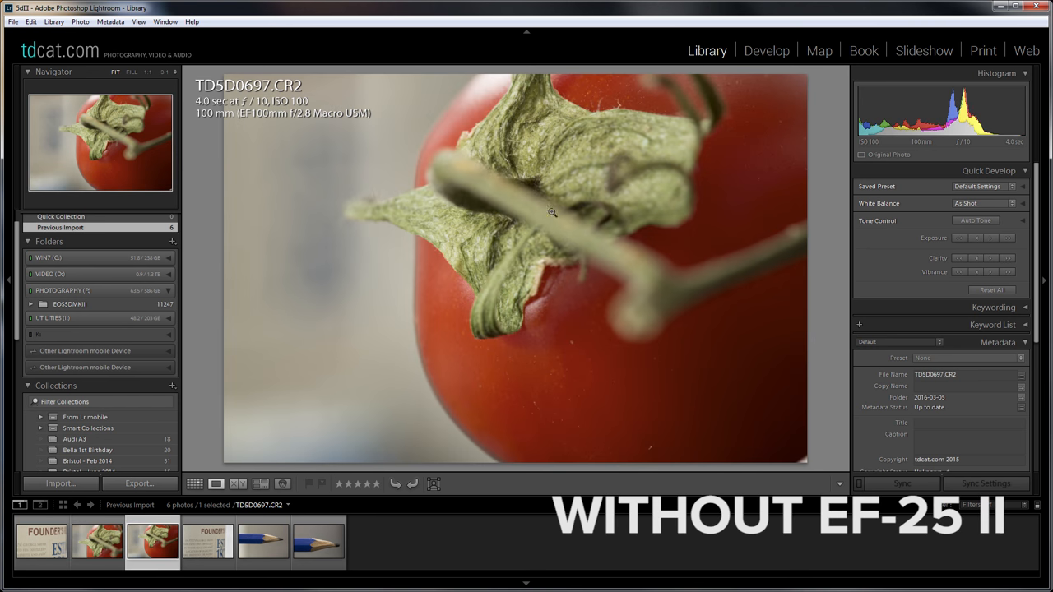
mouse_move(484, 168)
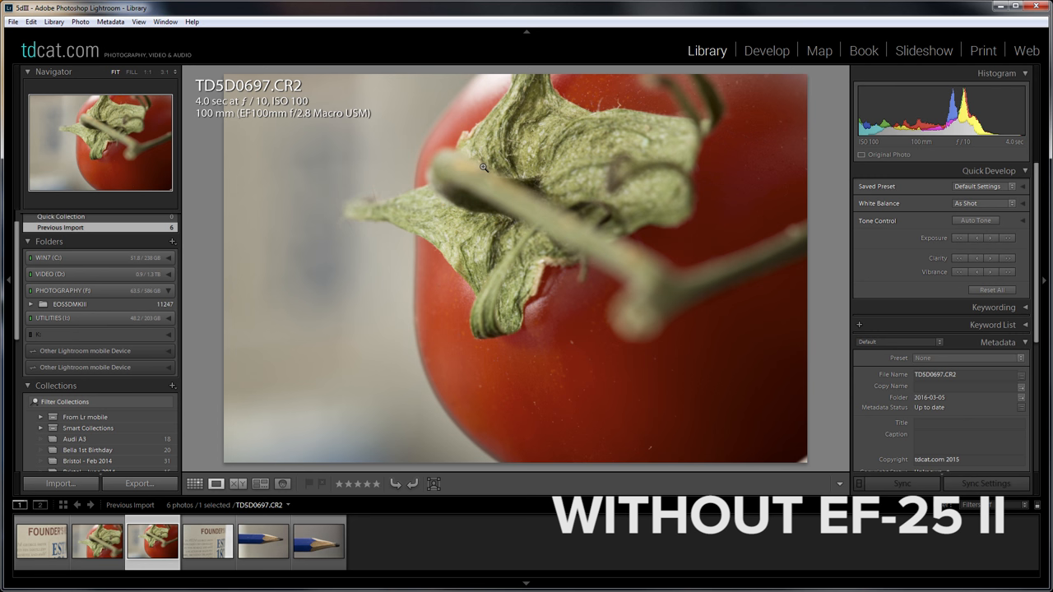
mouse_move(398, 302)
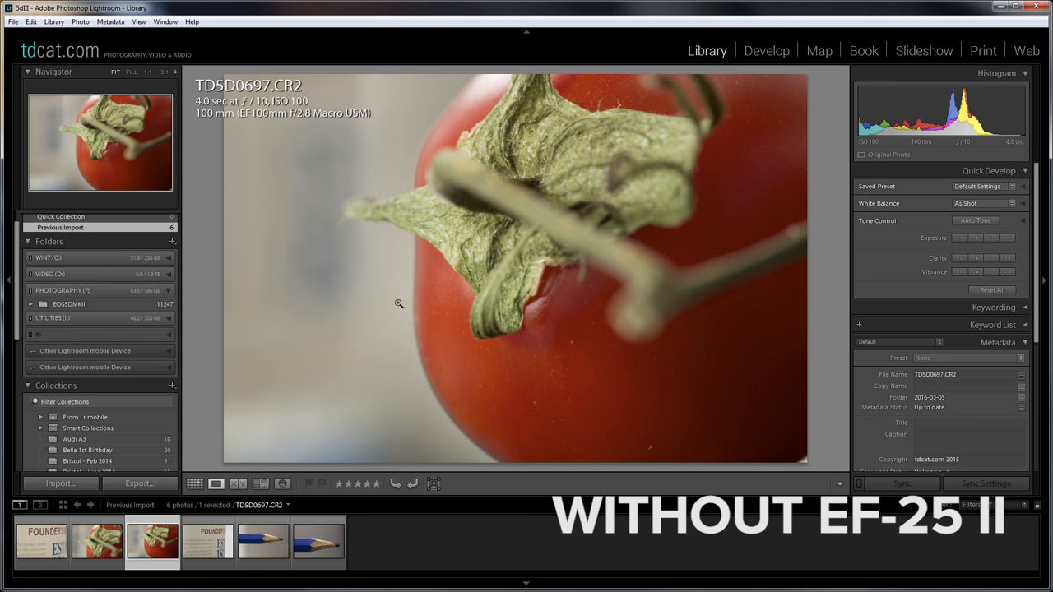
mouse_move(152, 539)
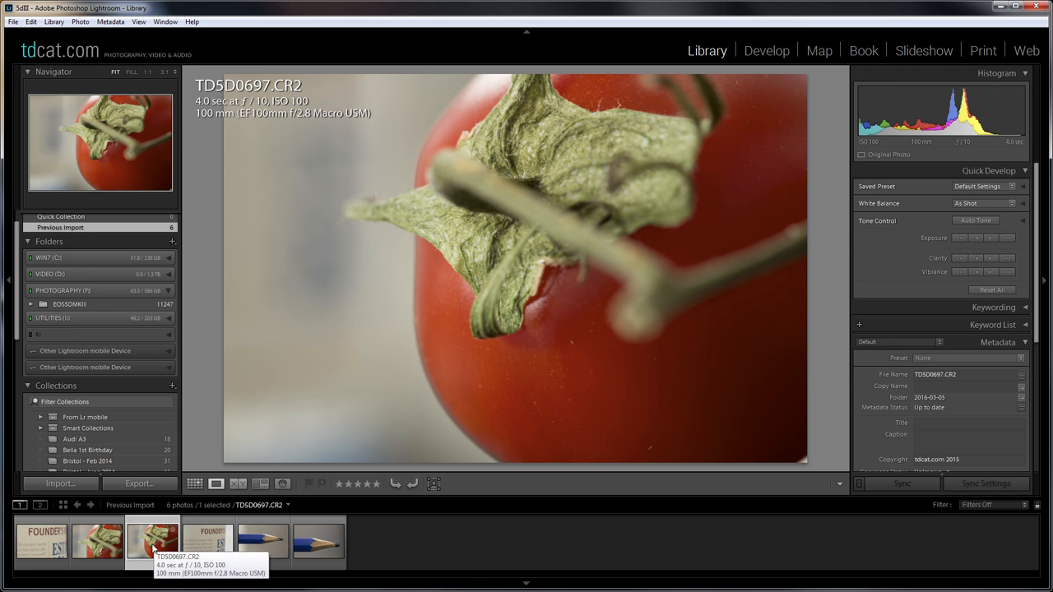
Flip between the with-tube and without-tube tomato stalk shots, ending on TD5D0697.CR2
click(97, 542)
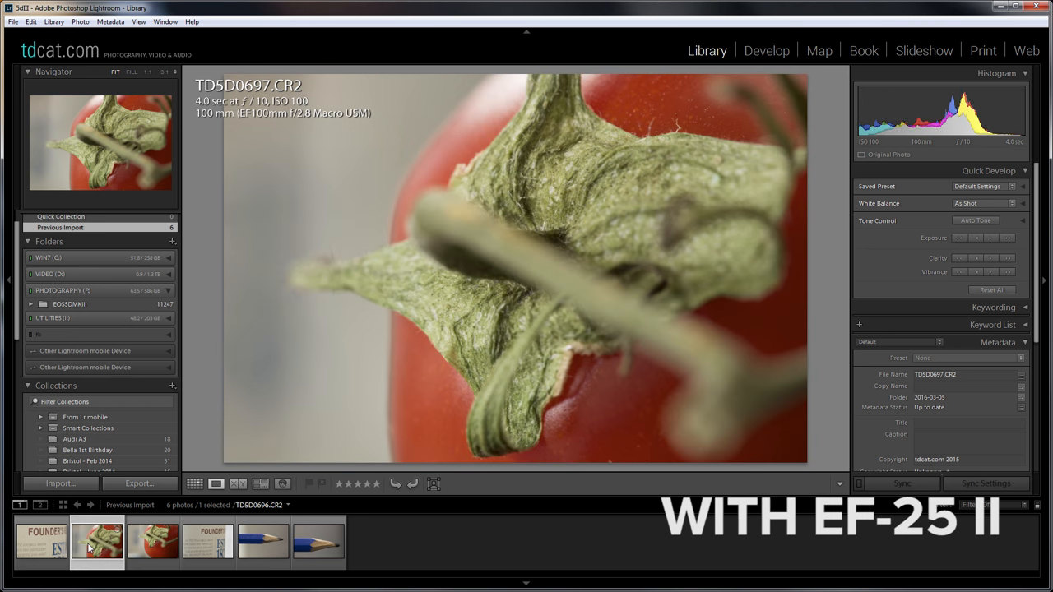
click(97, 540)
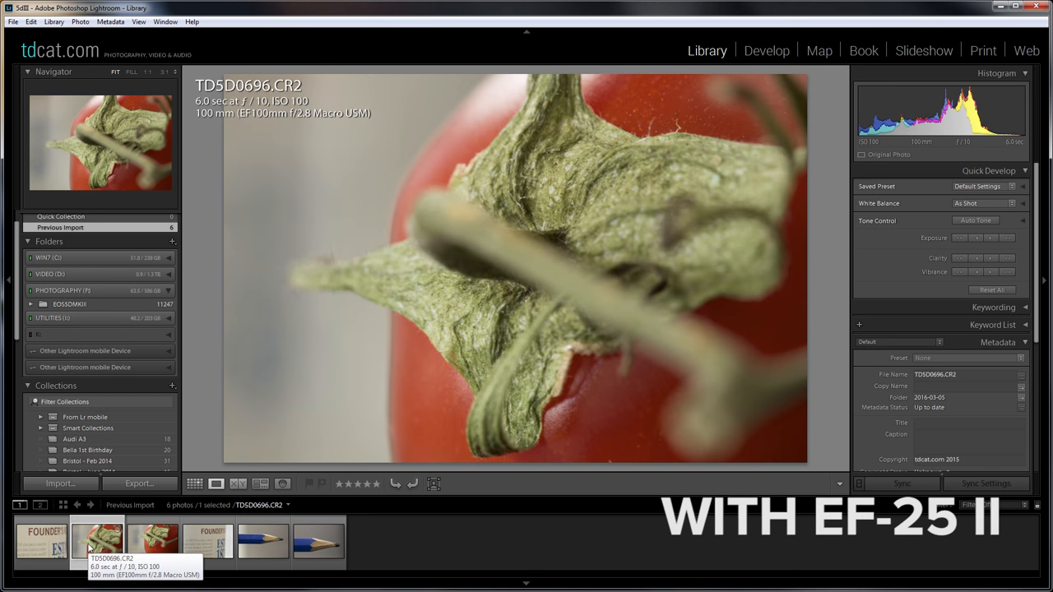
click(152, 541)
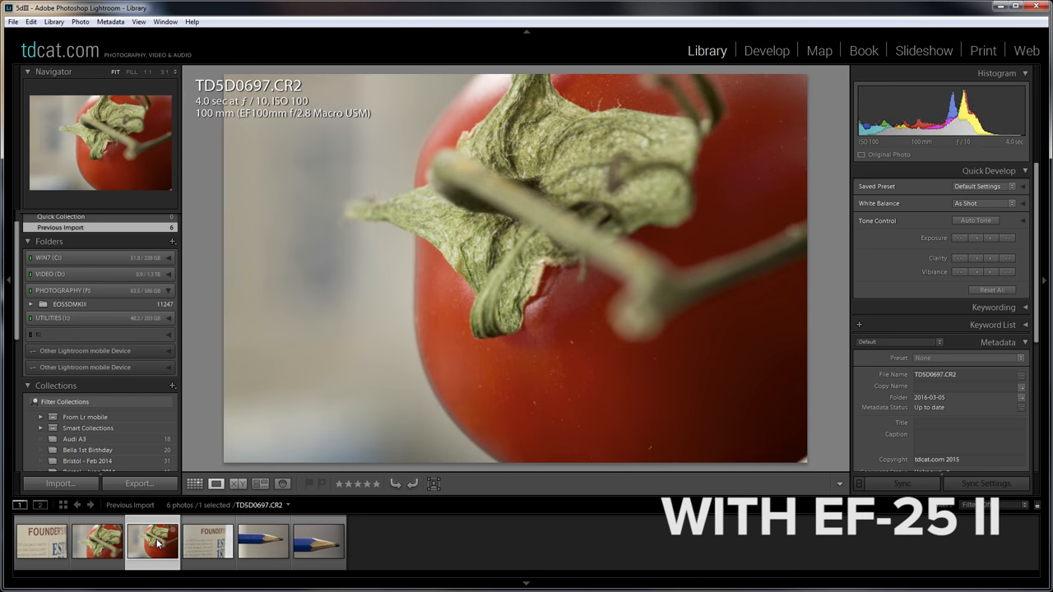
click(97, 541)
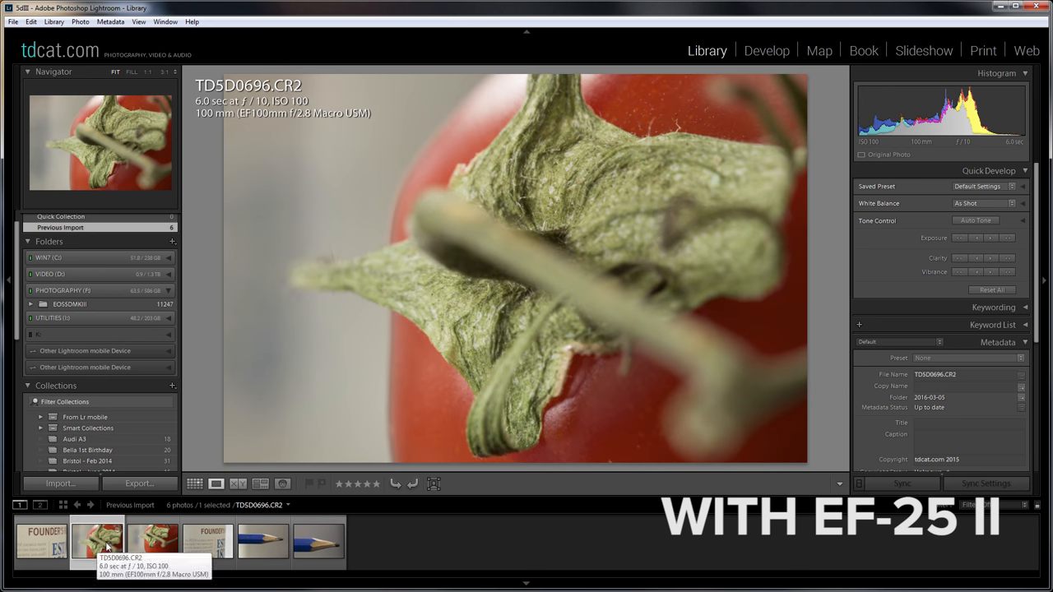
click(151, 541)
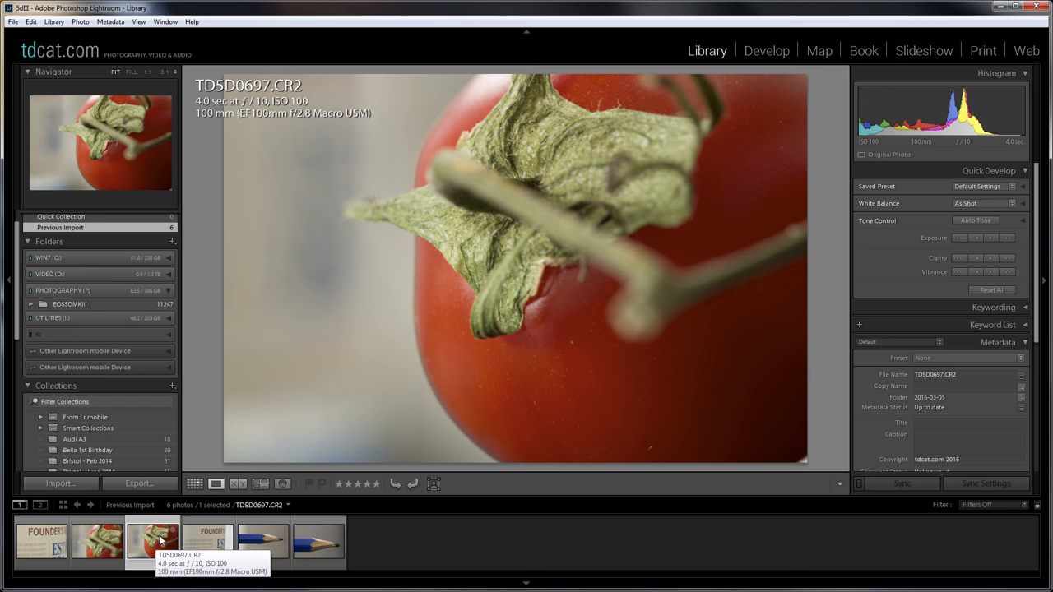
click(97, 541)
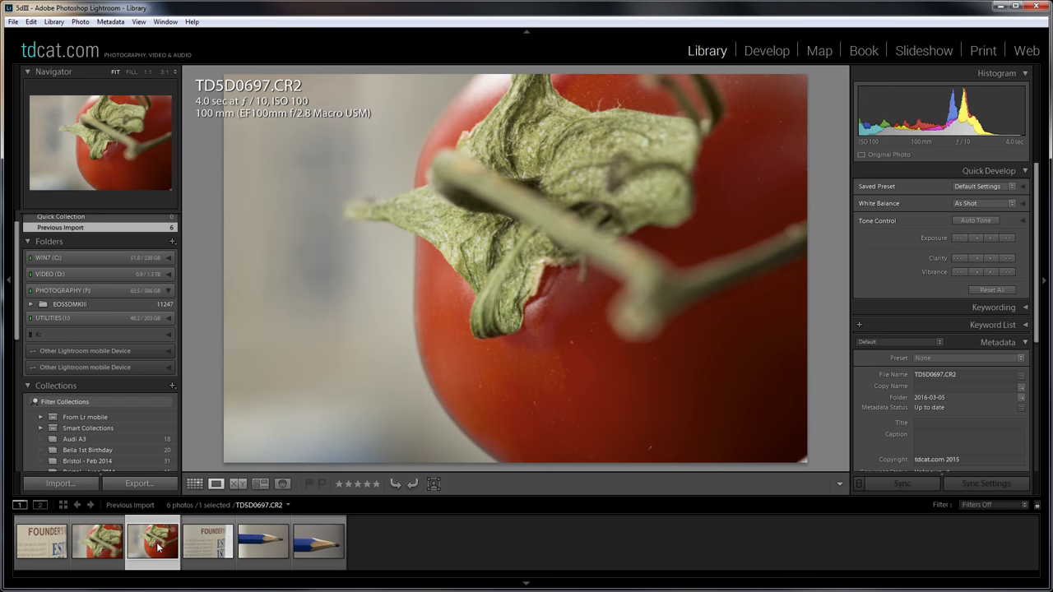
click(97, 541)
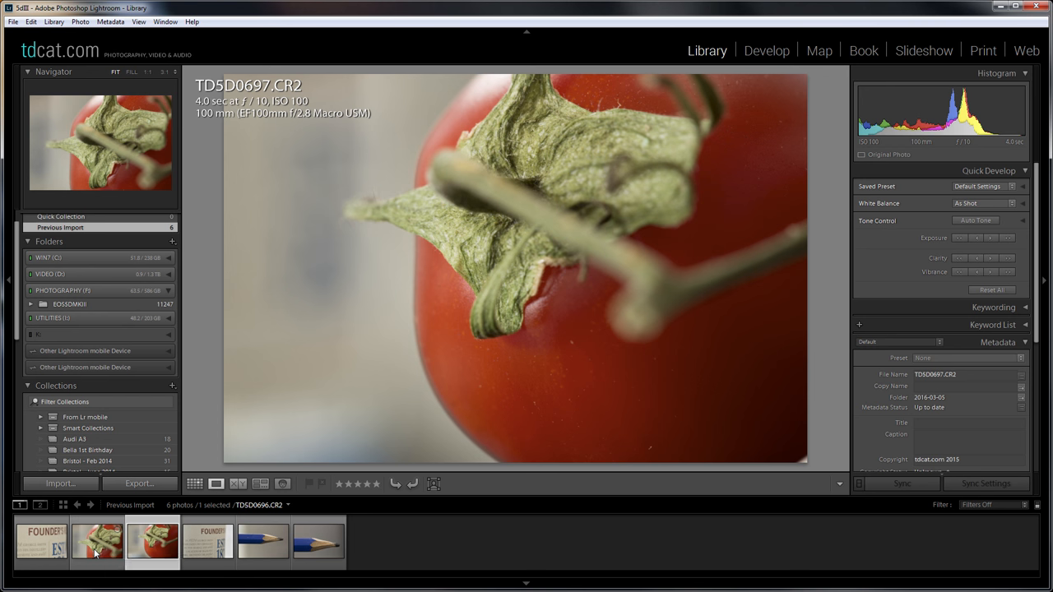
Show the closer tomato stalk shot TD5D0696.CR2 in Loupe view
click(96, 541)
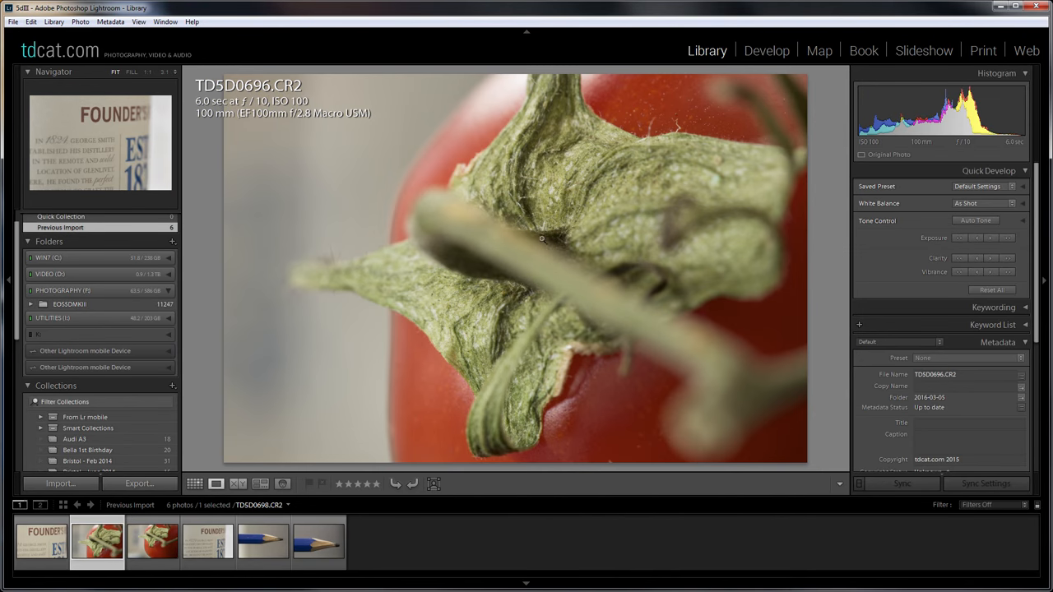
mouse_move(480, 383)
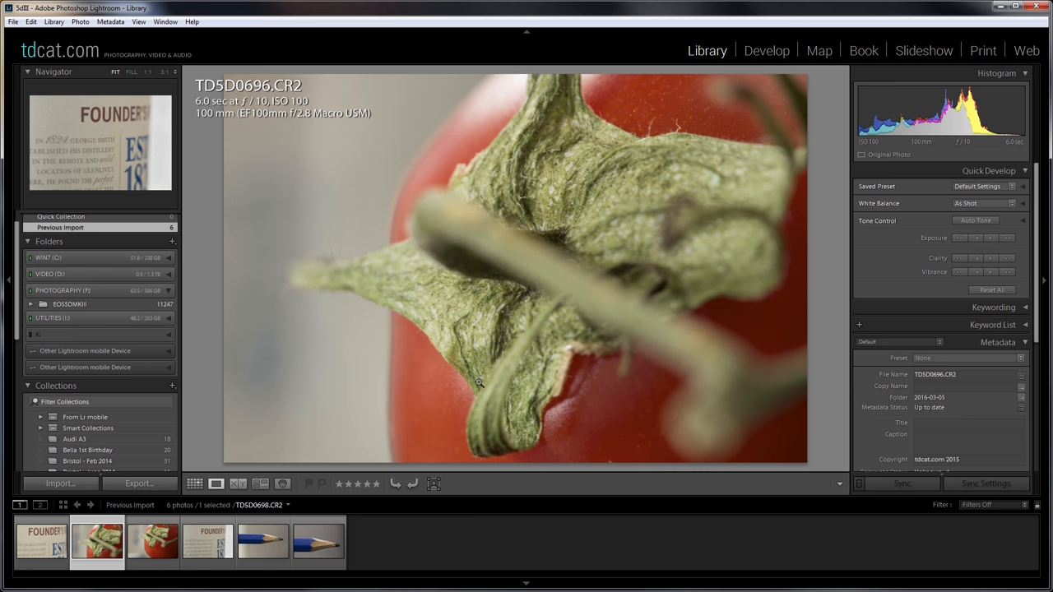
mouse_move(533, 278)
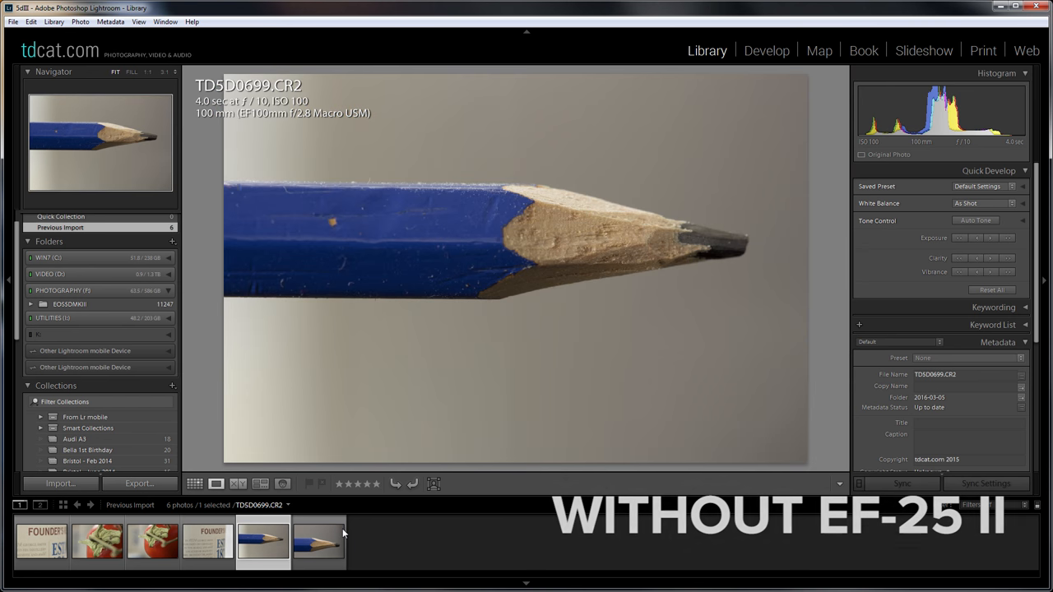
Flip between the pencil-tip shots TD5D0699.CR2 and TD5D0700.CR2 to compare them
click(319, 541)
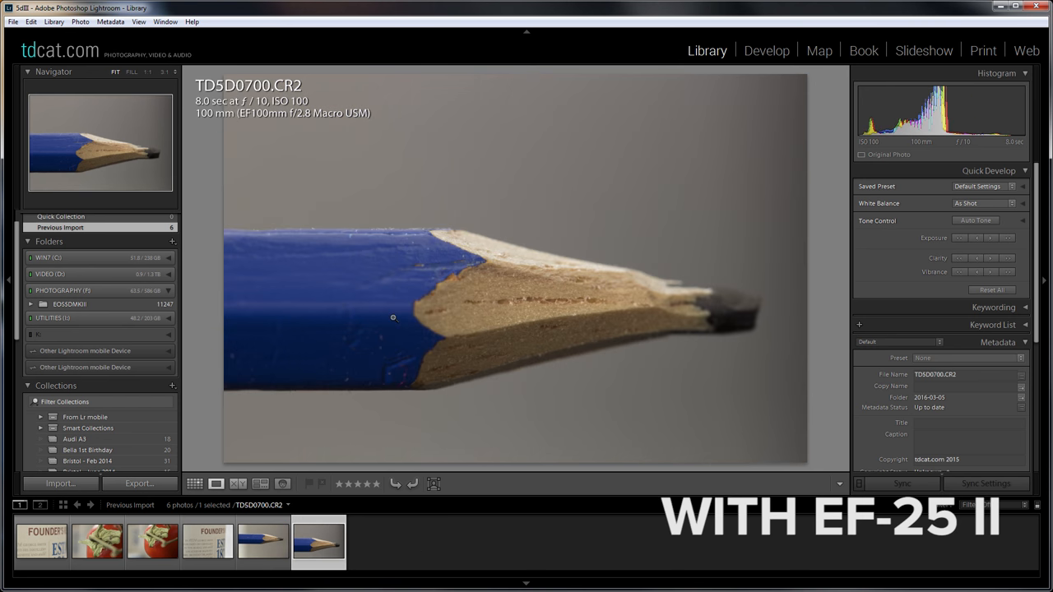
mouse_move(503, 310)
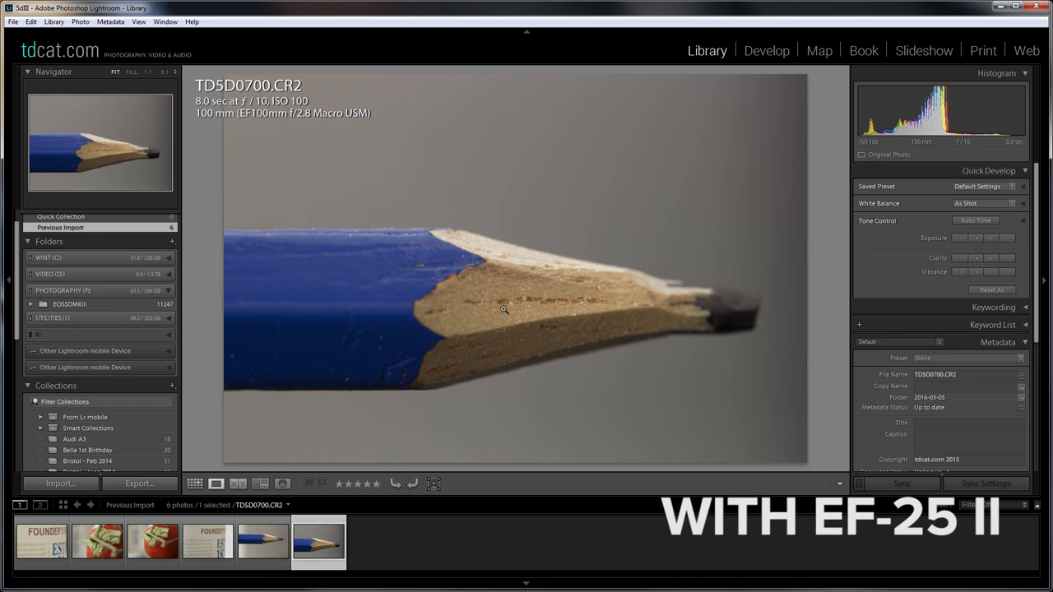
click(264, 542)
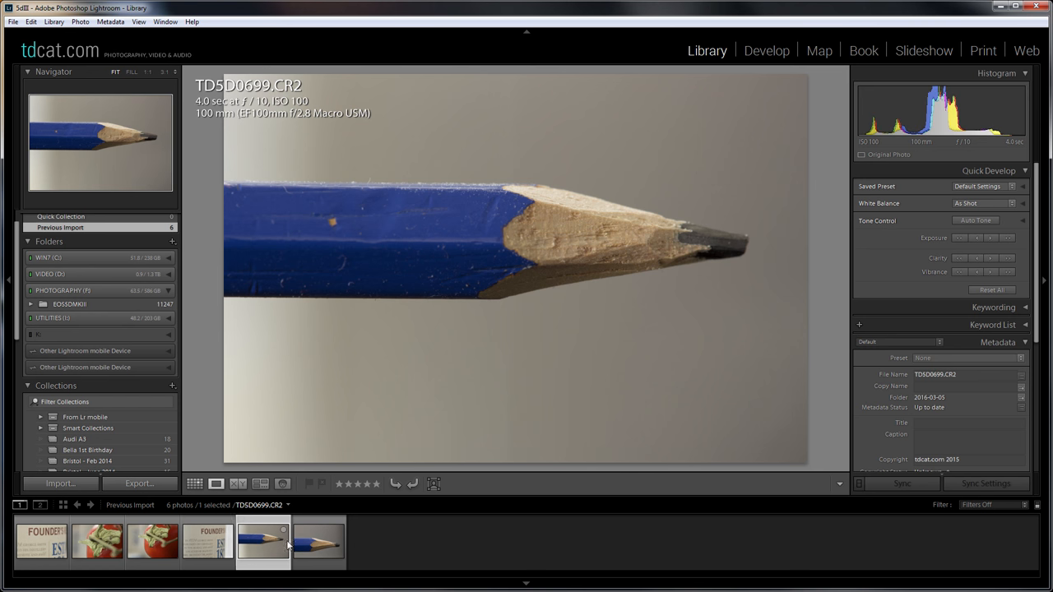
click(320, 539)
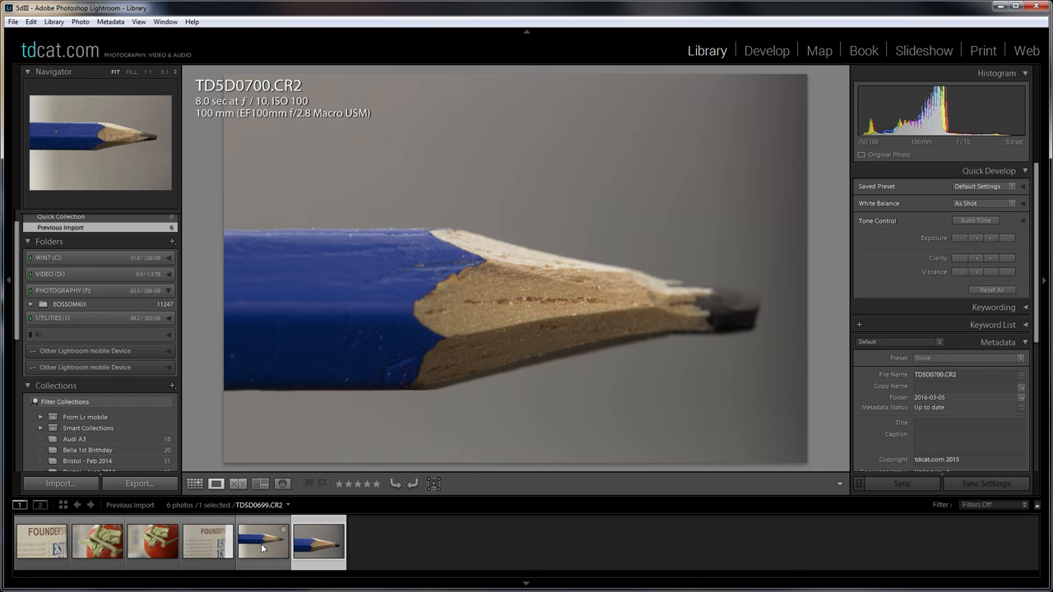
click(263, 542)
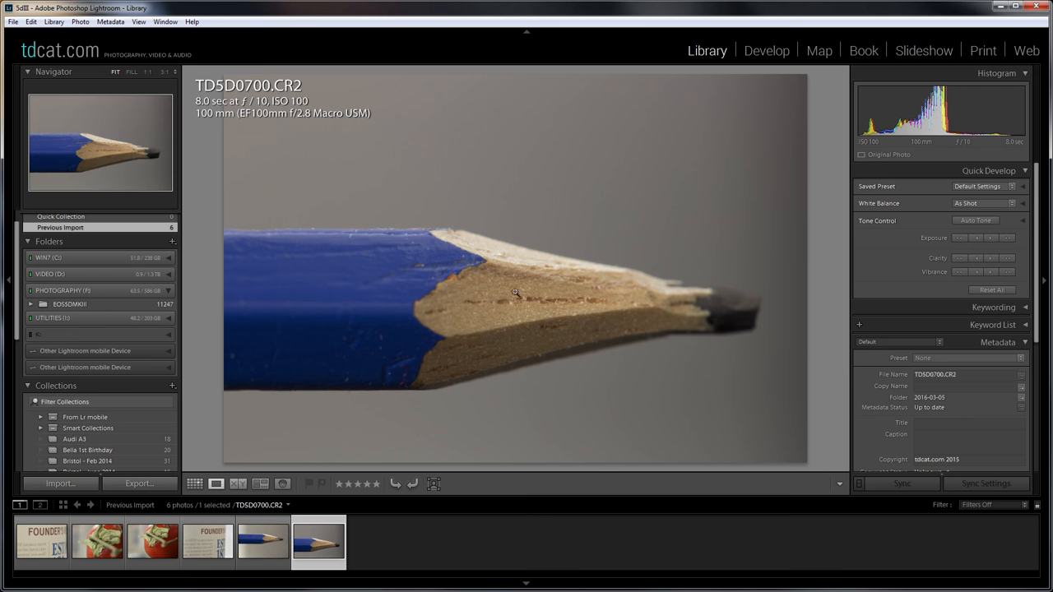
mouse_move(690, 296)
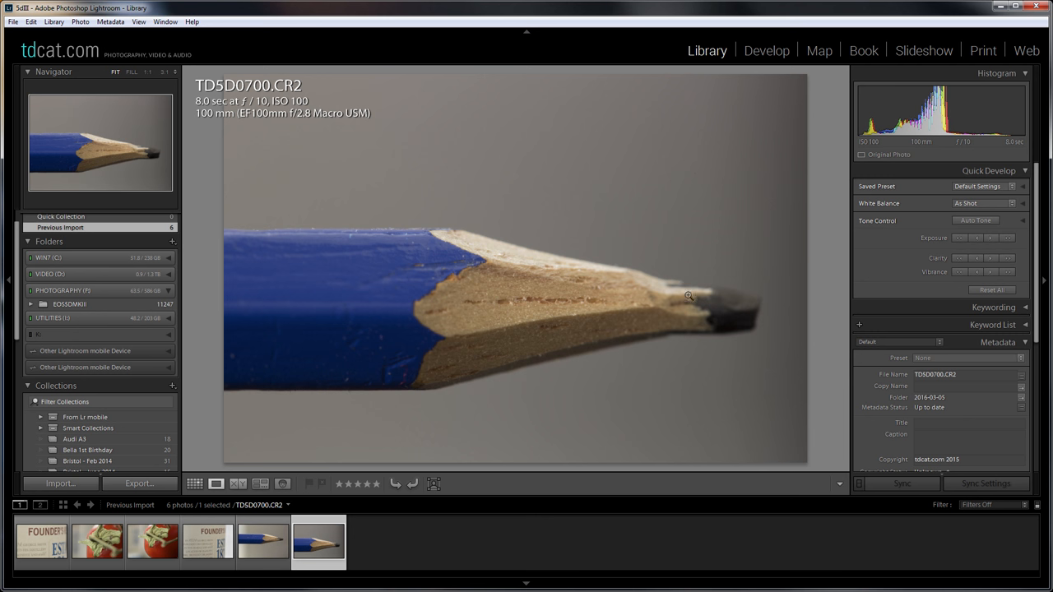
mouse_move(595, 319)
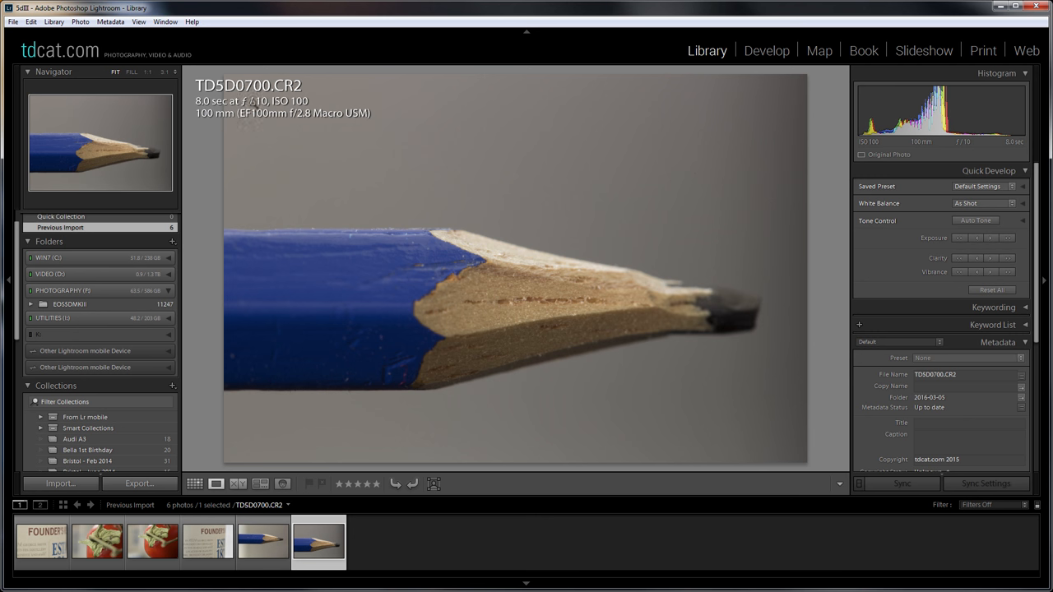
mouse_move(490, 309)
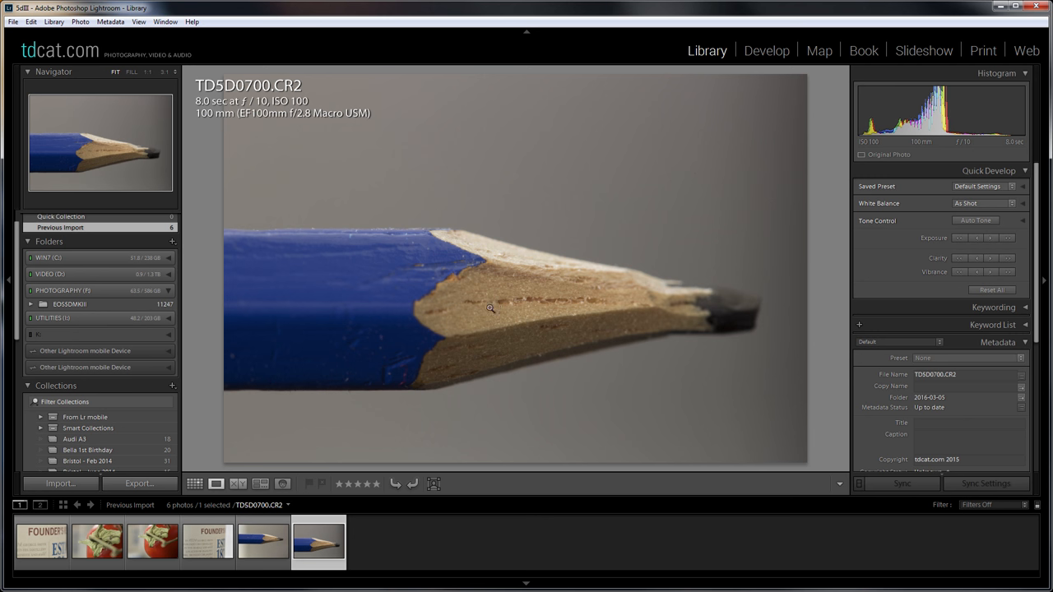
mouse_move(681, 311)
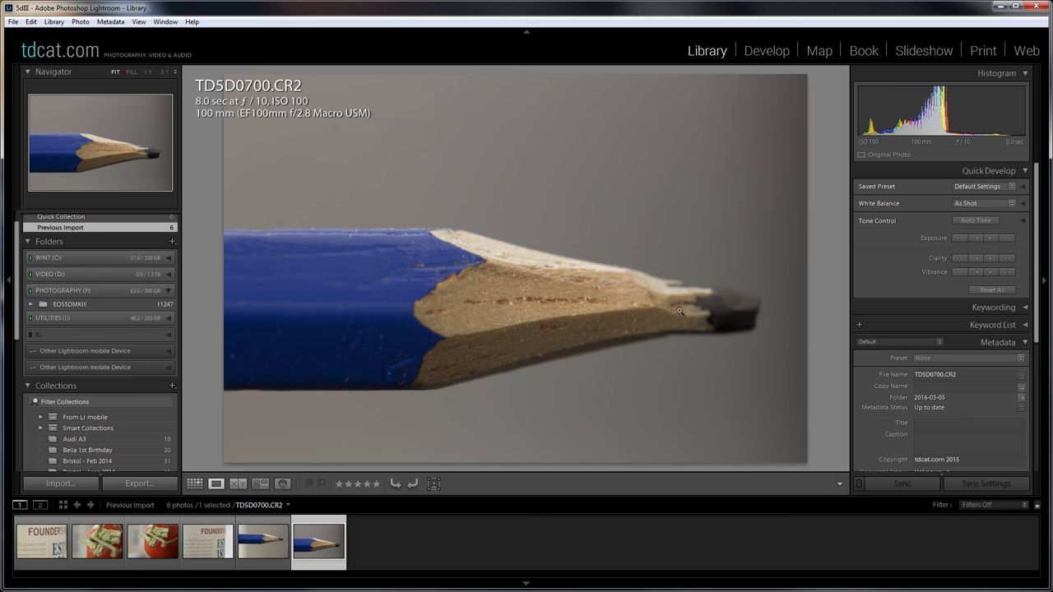
mouse_move(622, 304)
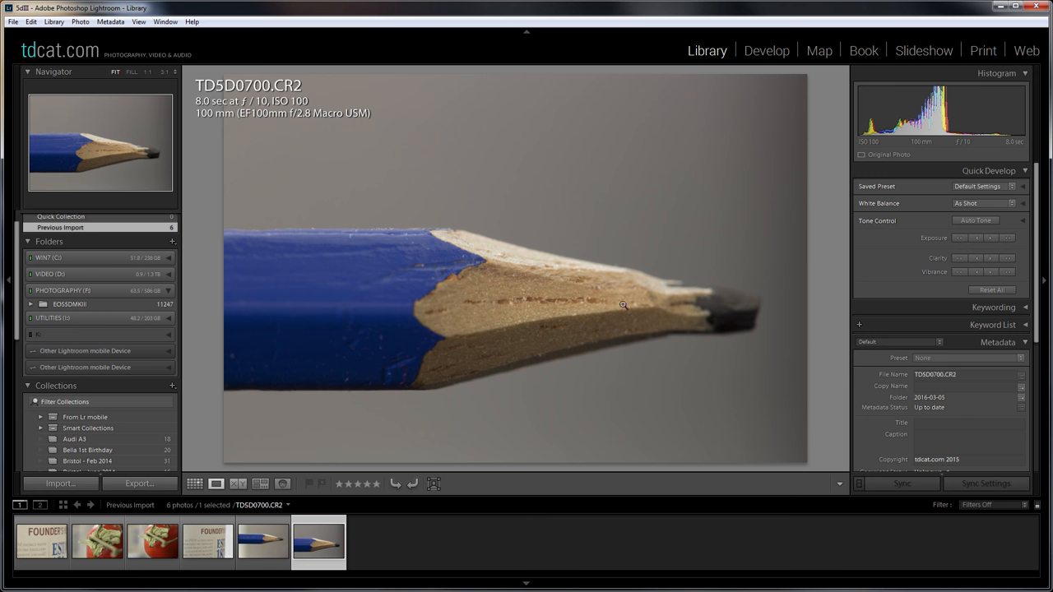
mouse_move(602, 303)
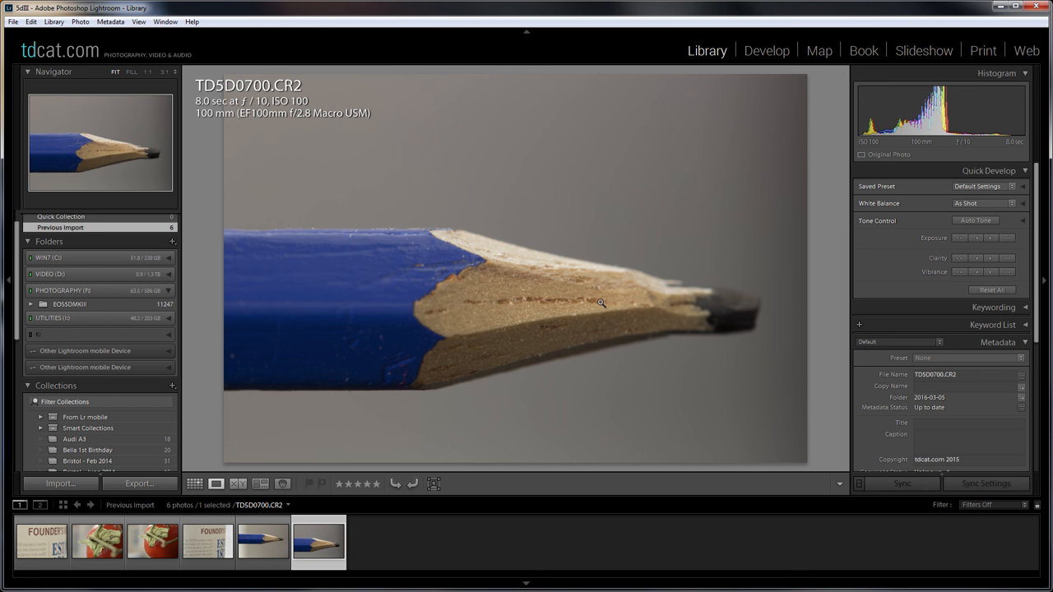
Zoom to 1:1 on the TD5D0700.CR2 wood grain, then return to TD5D0699.CR2
click(600, 302)
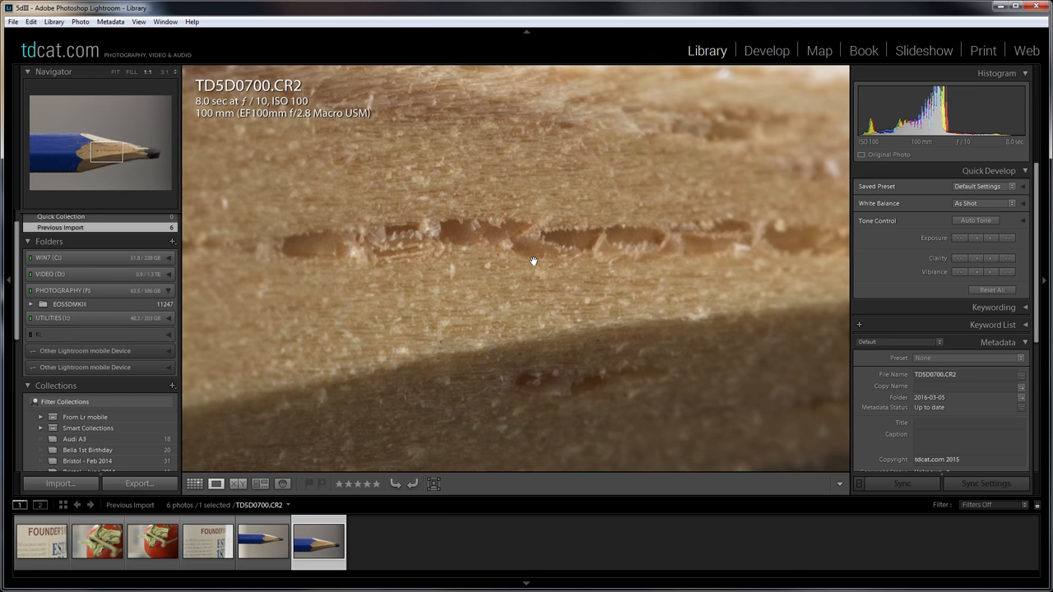
mouse_move(470, 226)
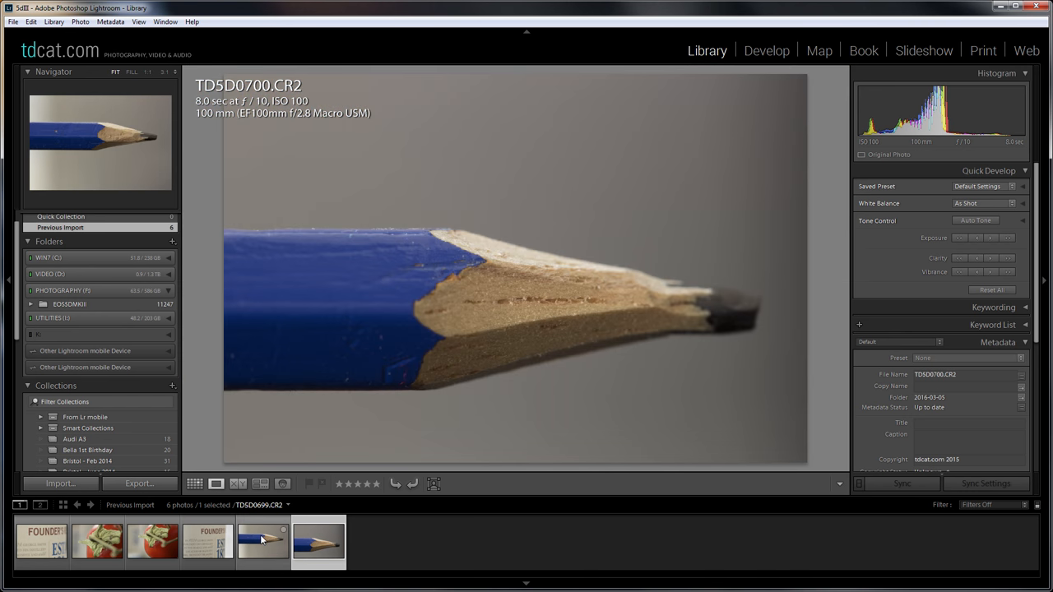
click(263, 541)
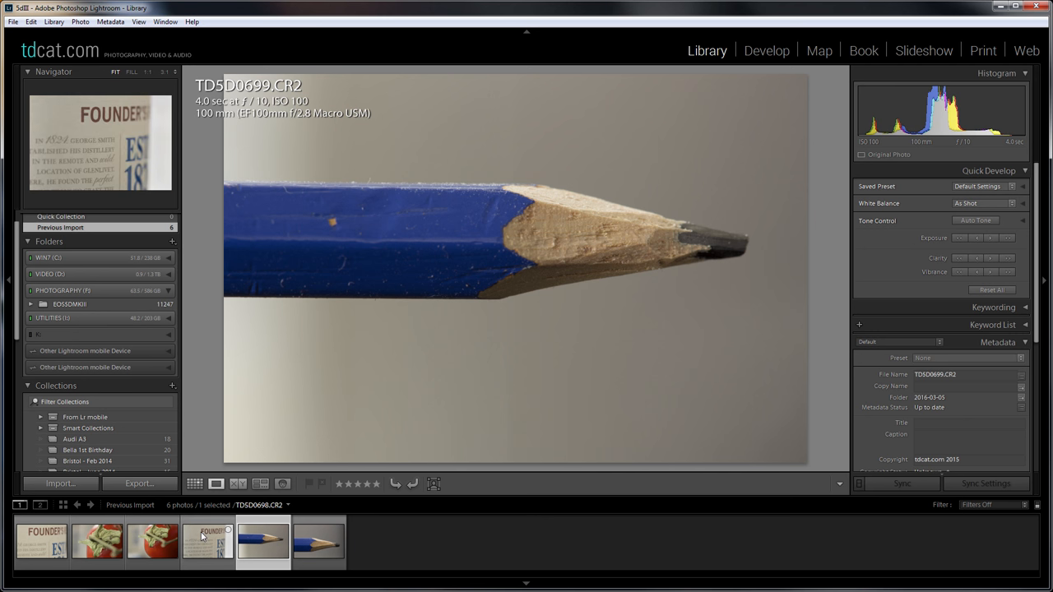
click(42, 541)
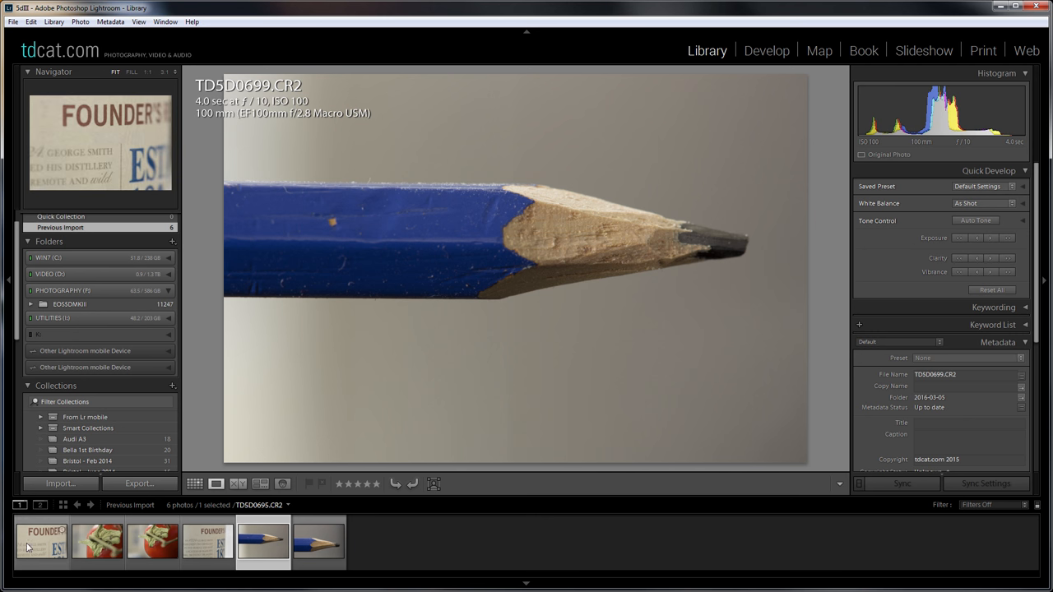